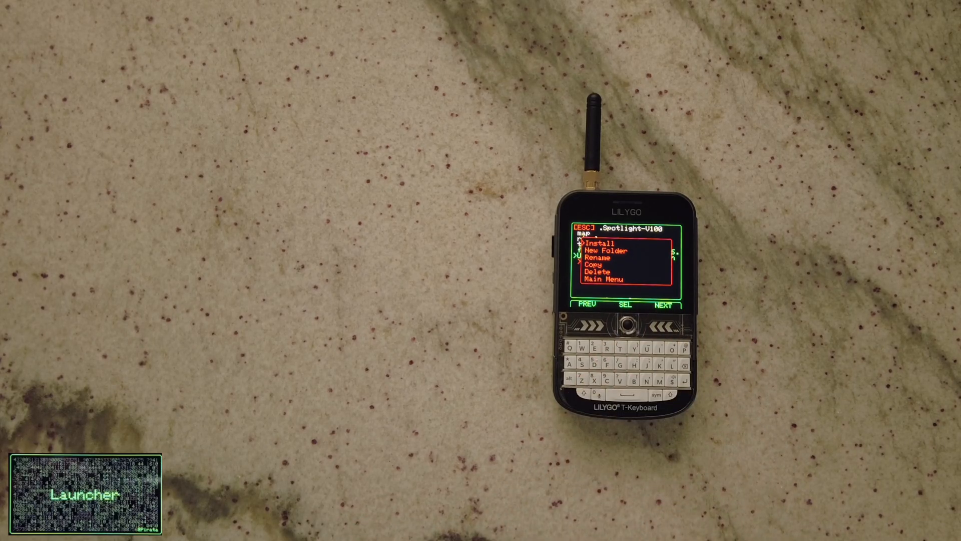
# Step: Choose Main Menu in the SD file options to return to the Launcher splash screen
pyautogui.click(598, 242)
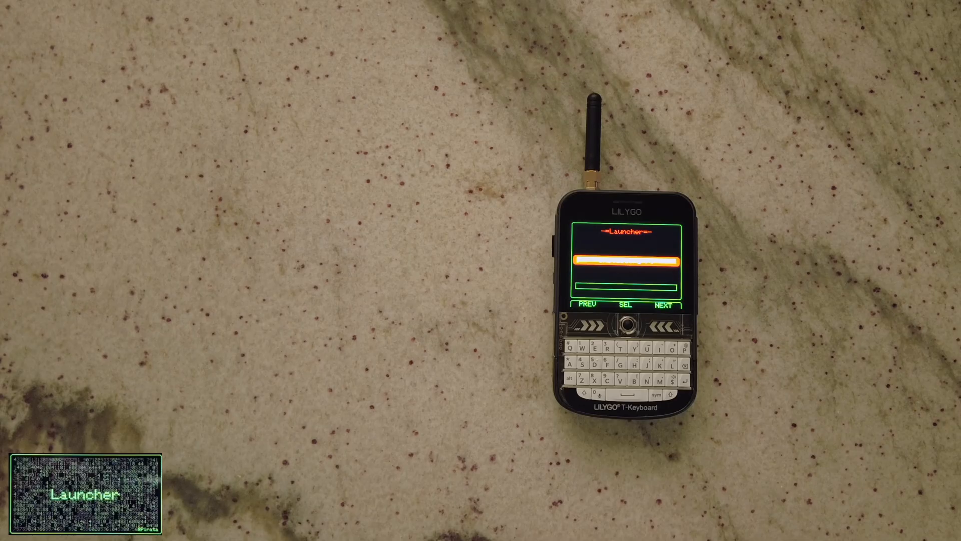
# Step: Enter Launcher's online install option listing Nacho WiFi and UiUSoft firmware builds
pyautogui.click(624, 305)
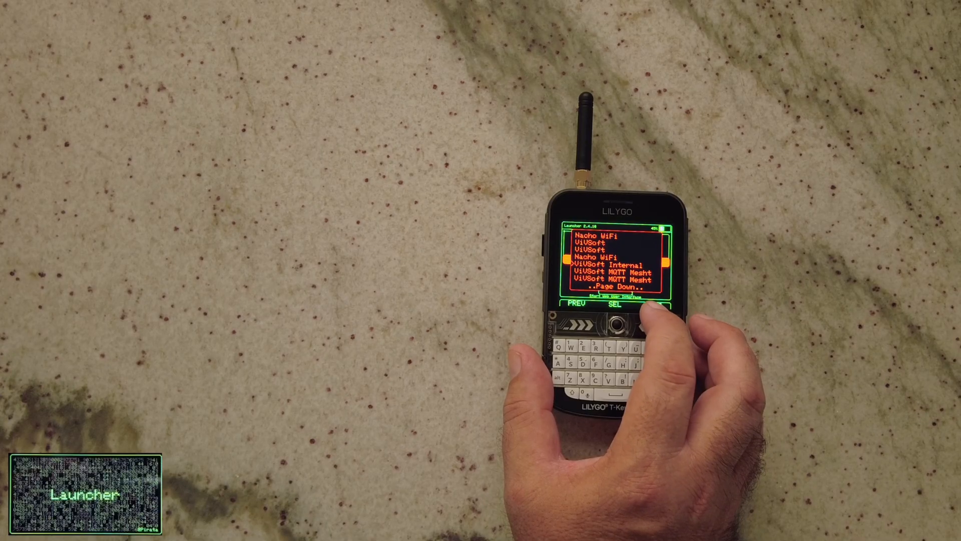
# Step: Start the WebUI server so the T-Deck shows its IP address and login credentials
pyautogui.click(617, 320)
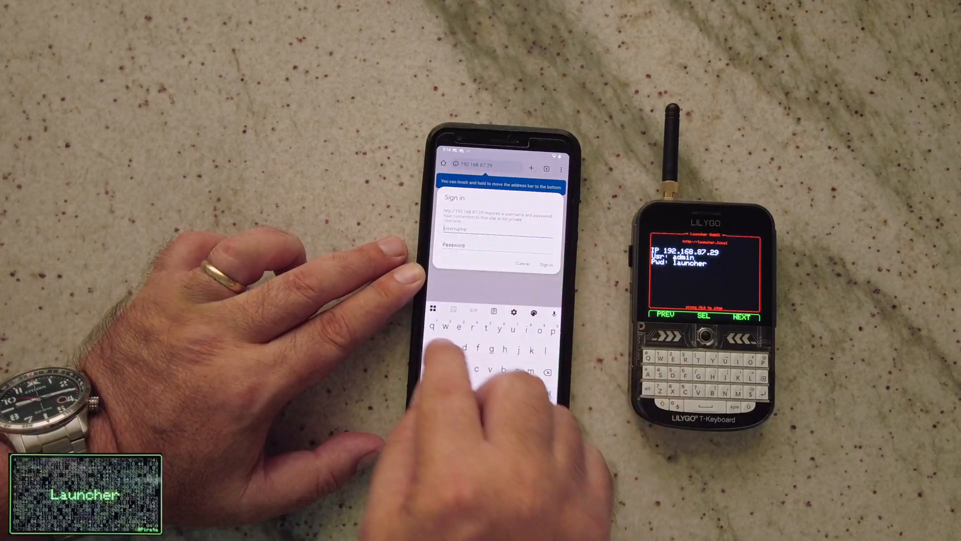
pyautogui.write('adm')
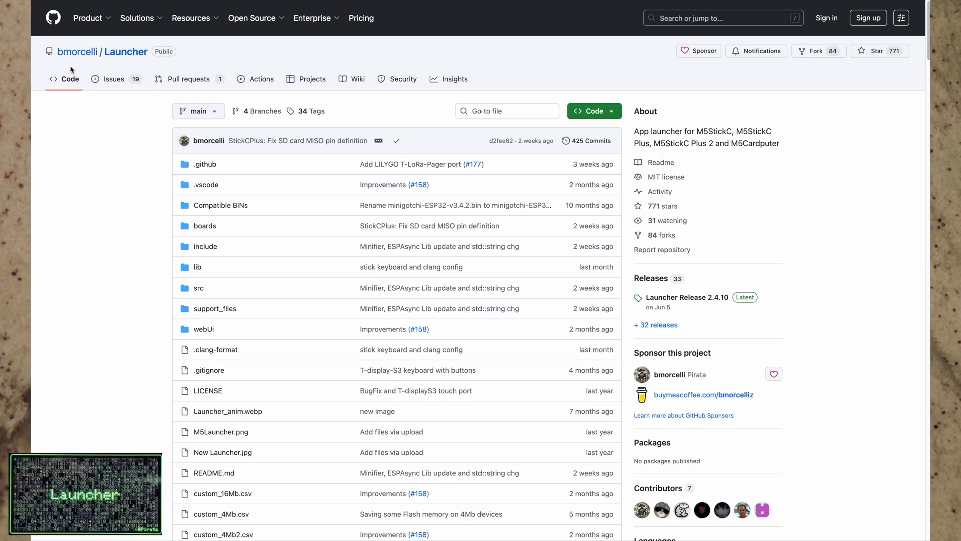
pyautogui.moveTo(77, 52)
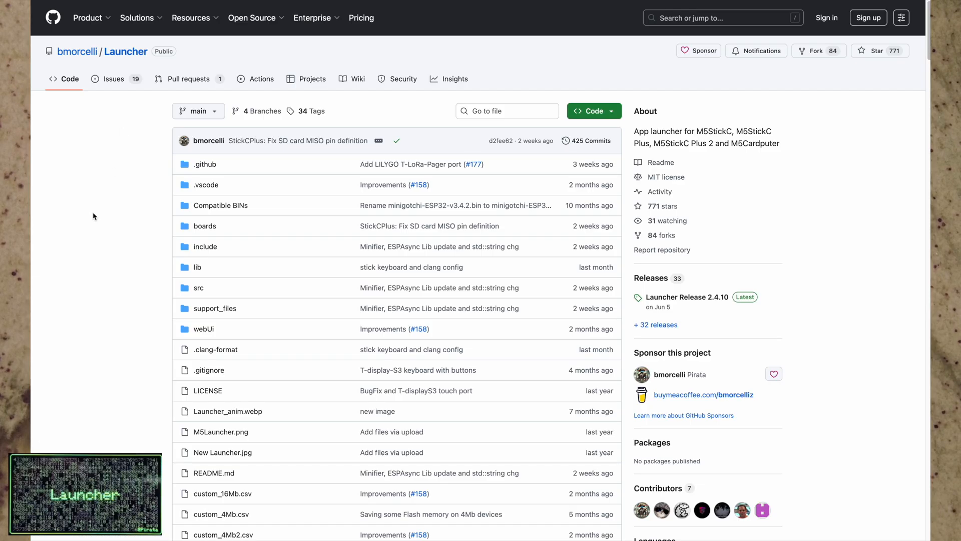
# Step: Scroll the bmorcelli/Launcher README down to the How to Install section
pyautogui.scroll(-3)
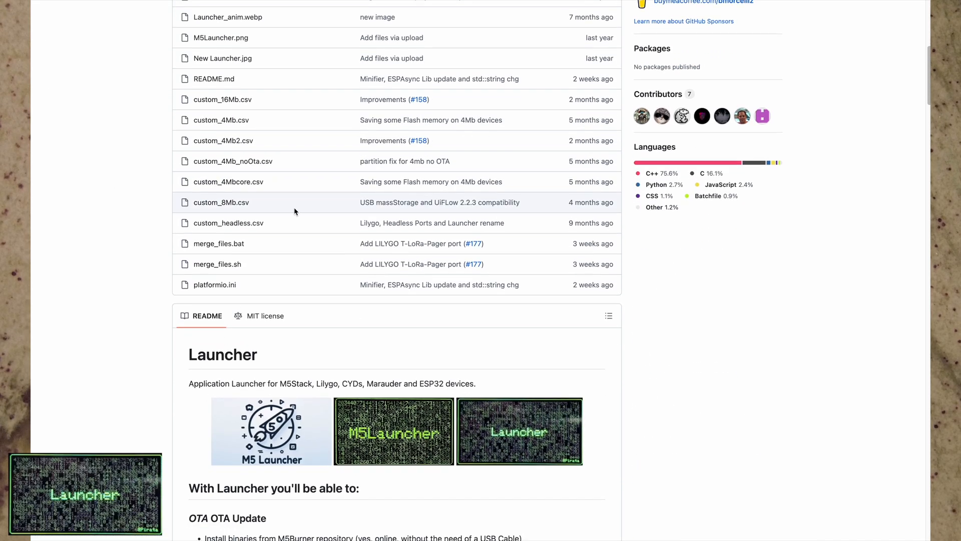
pyautogui.scroll(-3)
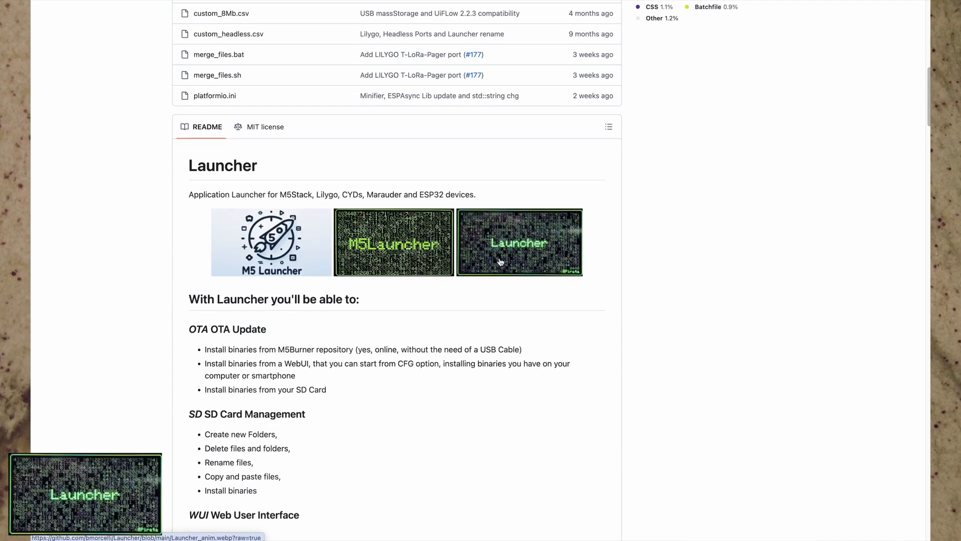
pyautogui.scroll(-3)
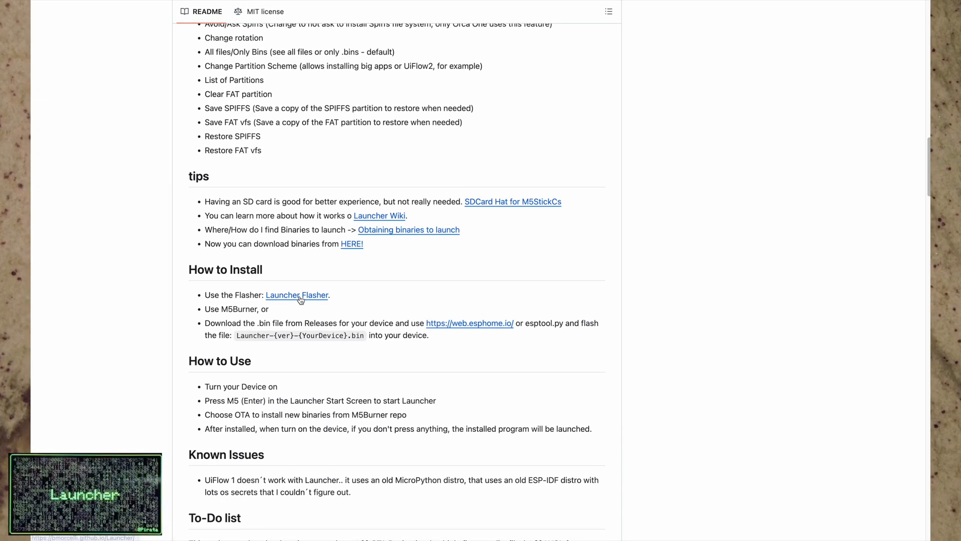
pyautogui.moveTo(300, 300)
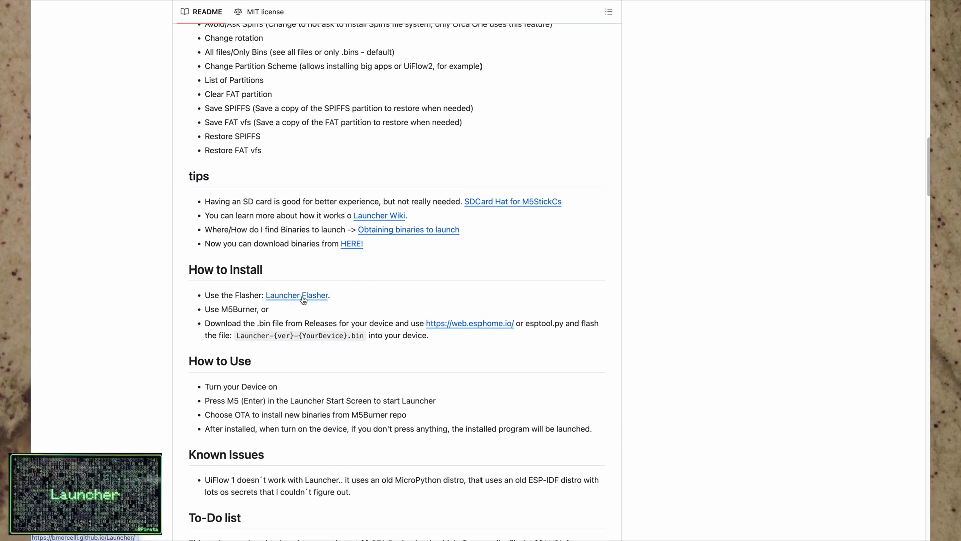
# Step: Go to the Launcher Flasher page and show the T-Deck download-mode instructions
pyautogui.click(297, 295)
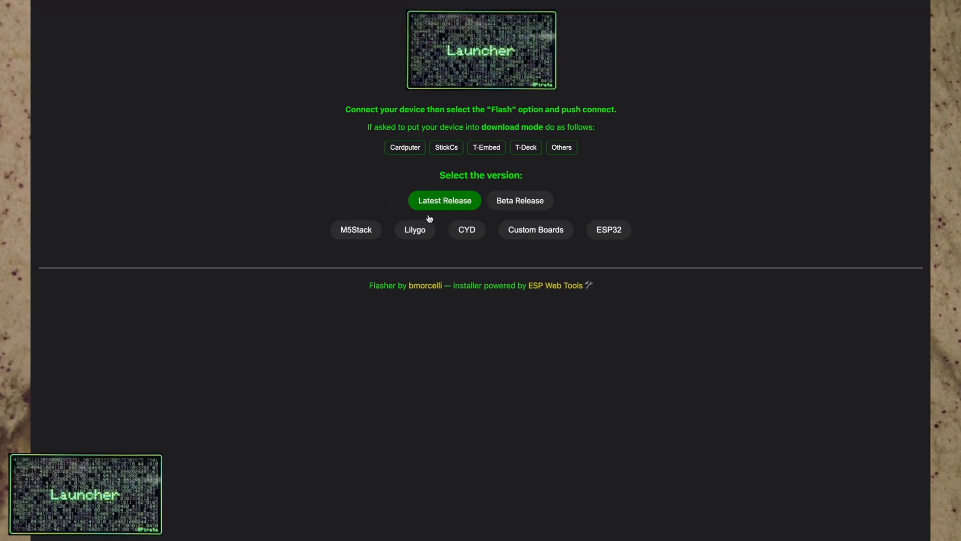
pyautogui.moveTo(429, 161)
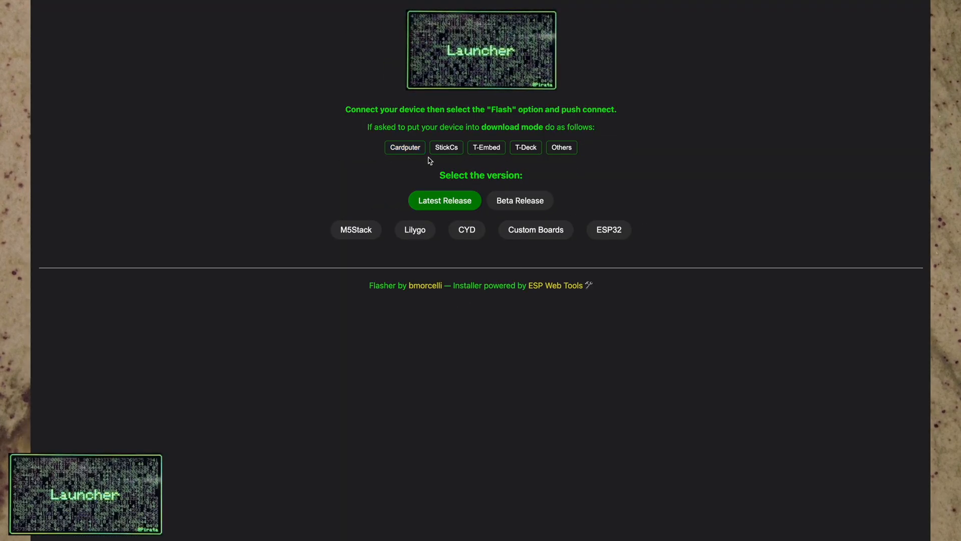
pyautogui.click(526, 147)
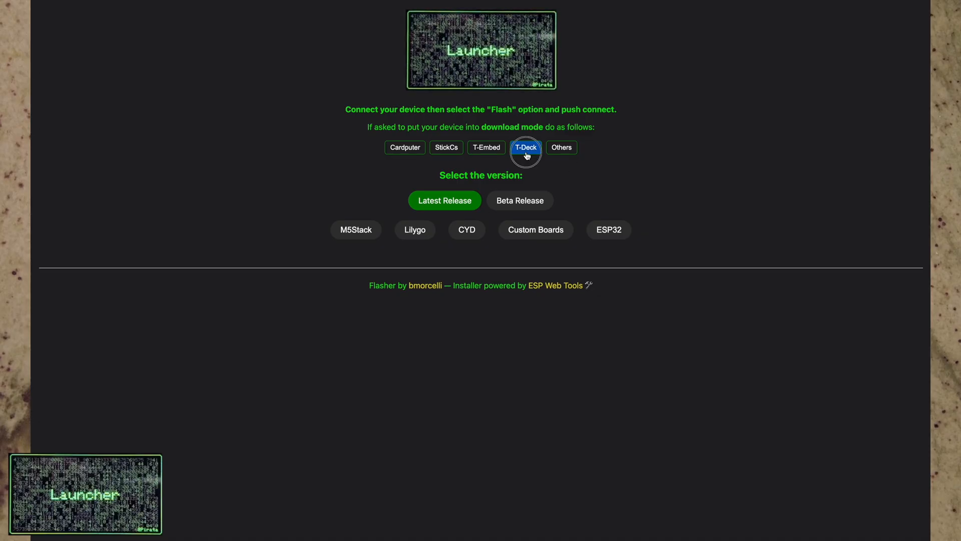
pyautogui.click(525, 148)
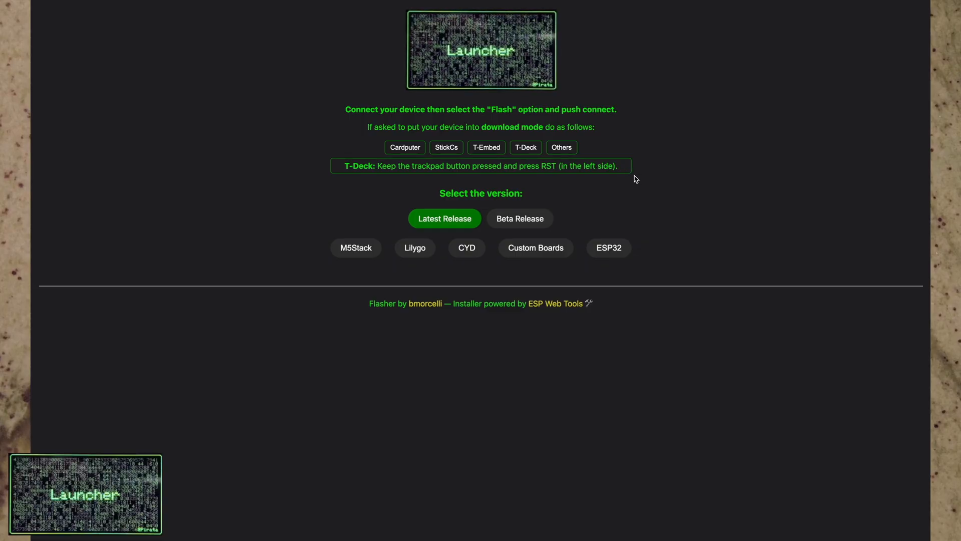
pyautogui.moveTo(475, 189)
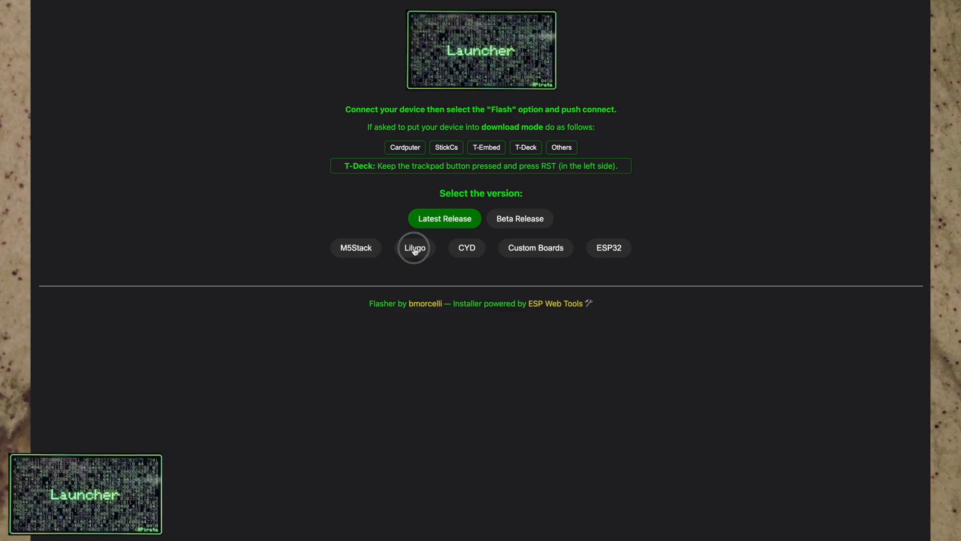
# Step: Select the Lilygo T-Deck (Normal and Plus) build, start Connect and cancel the serial port chooser
pyautogui.click(415, 248)
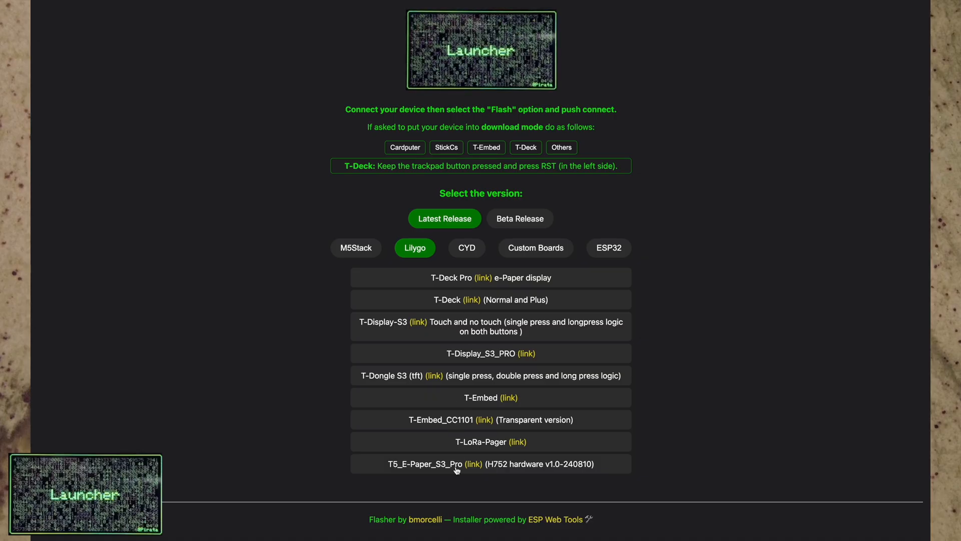
pyautogui.moveTo(465, 293)
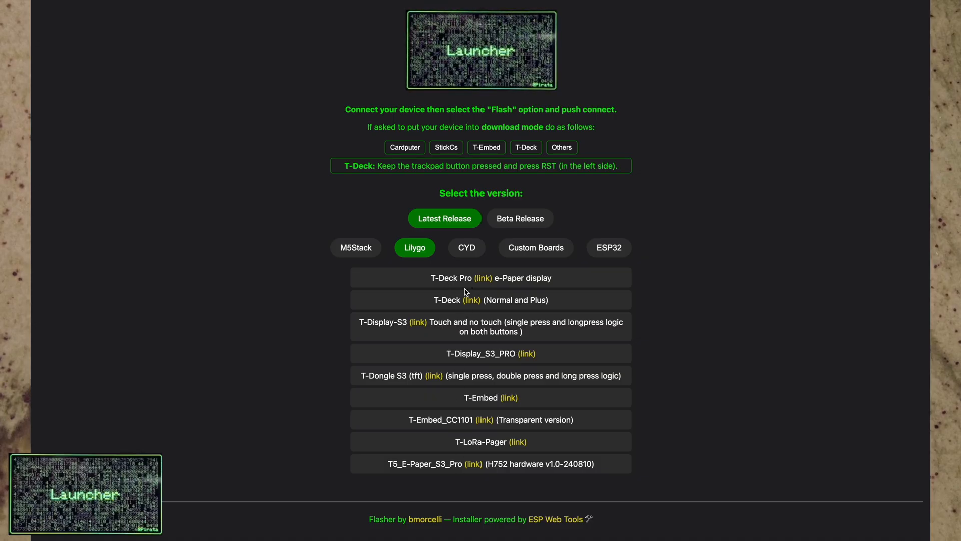
pyautogui.moveTo(521, 301)
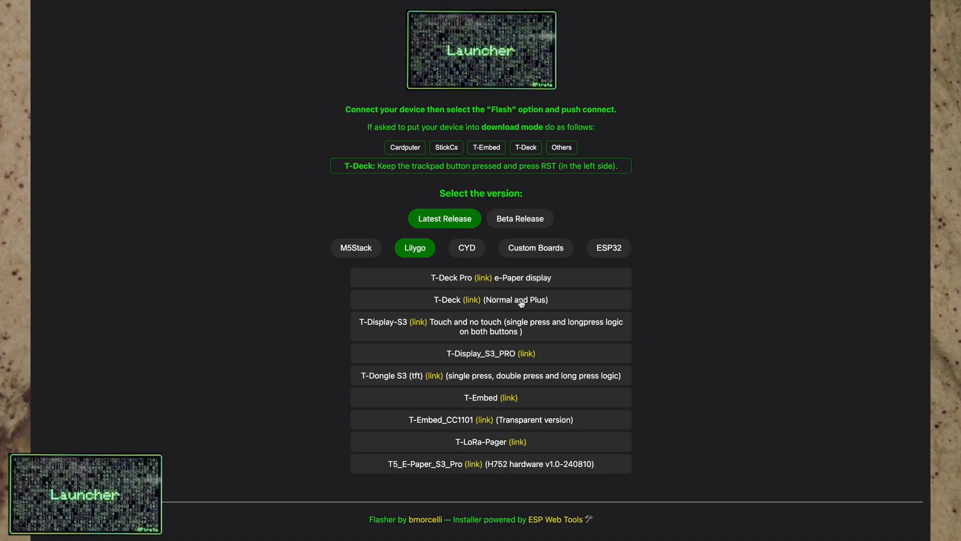
pyautogui.moveTo(499, 309)
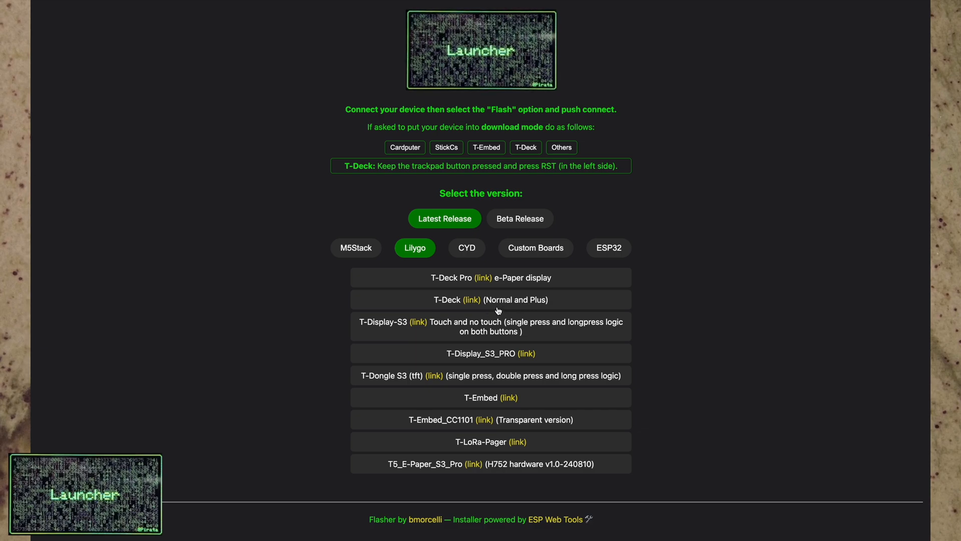
pyautogui.moveTo(472, 300)
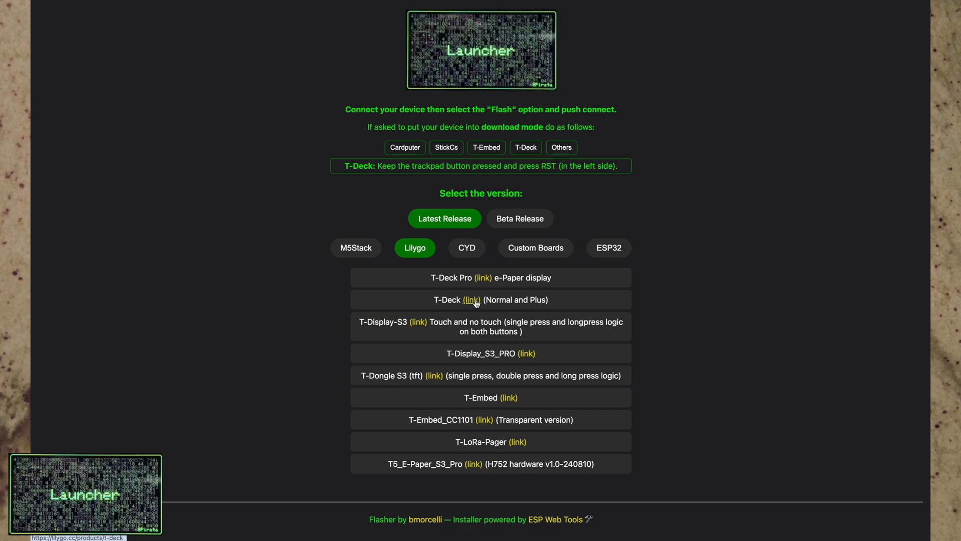
pyautogui.click(472, 300)
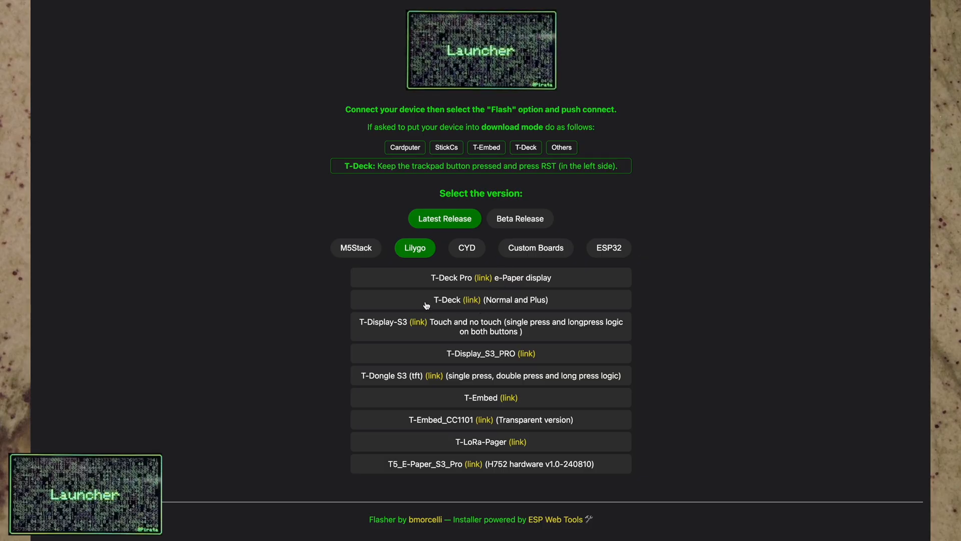
pyautogui.click(491, 300)
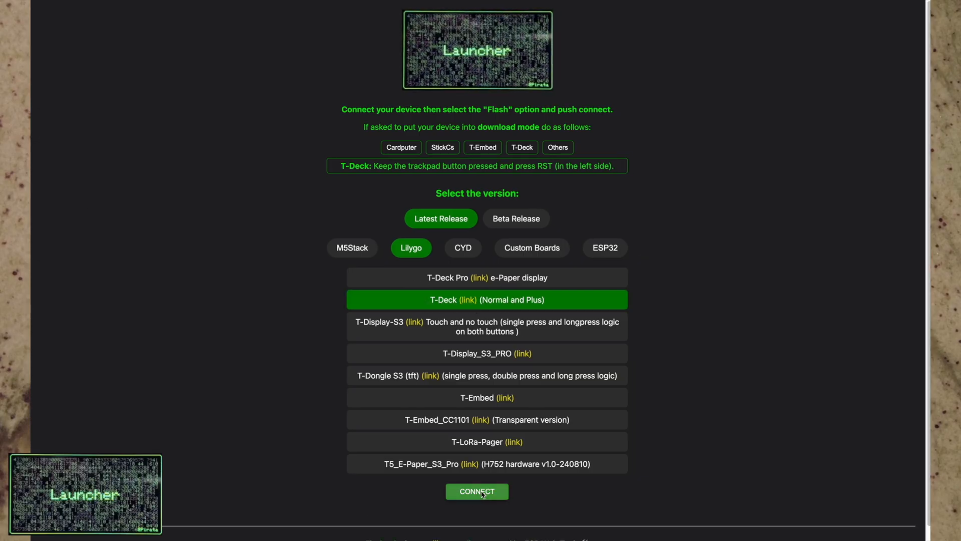
pyautogui.click(477, 491)
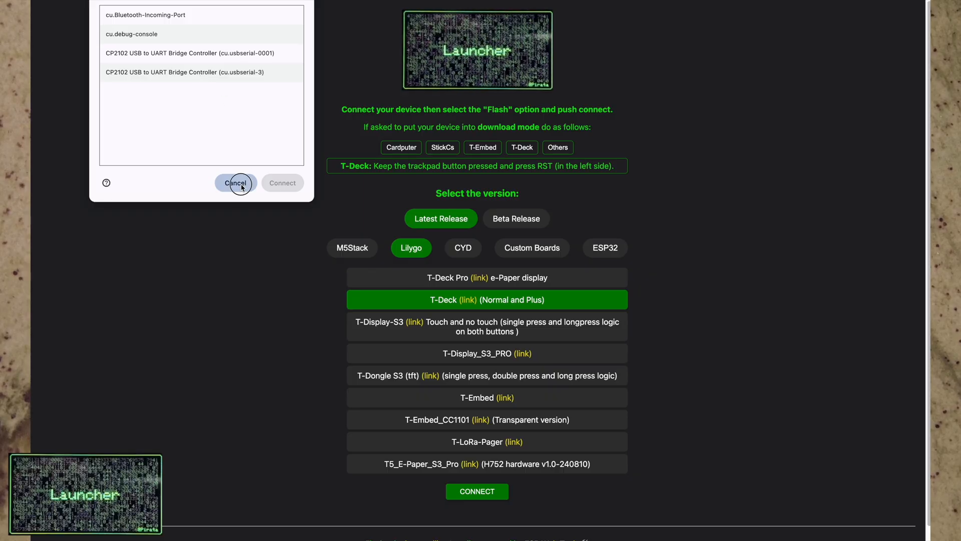
pyautogui.click(235, 183)
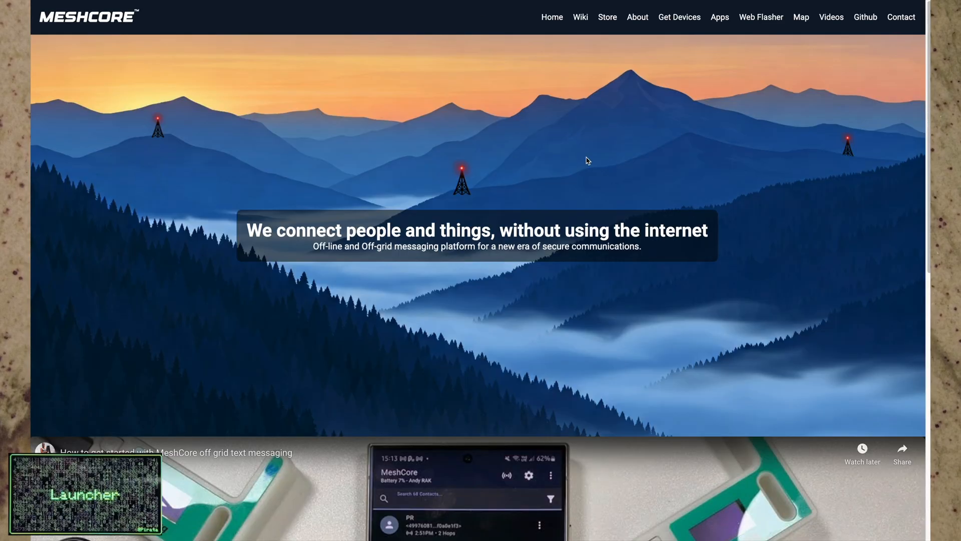
pyautogui.moveTo(430, 174)
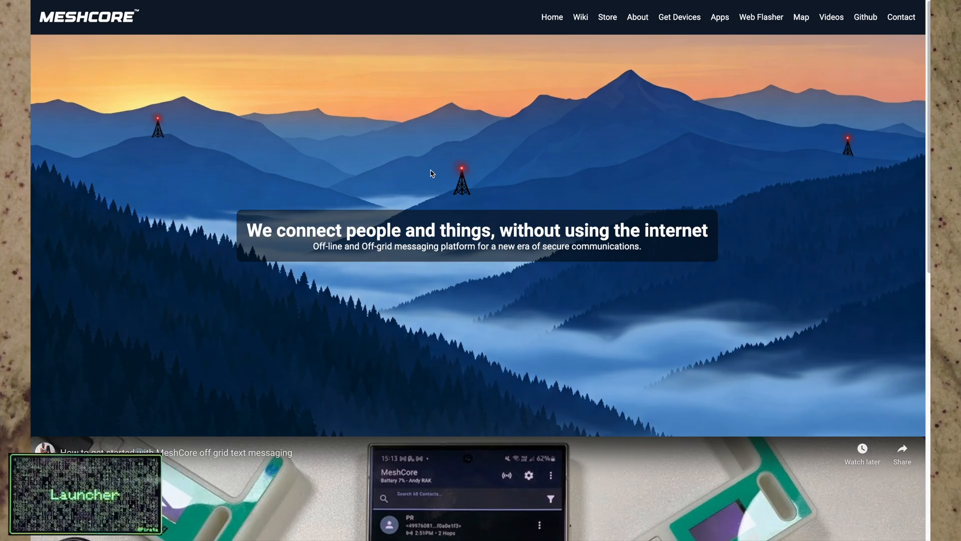
pyautogui.moveTo(738, 82)
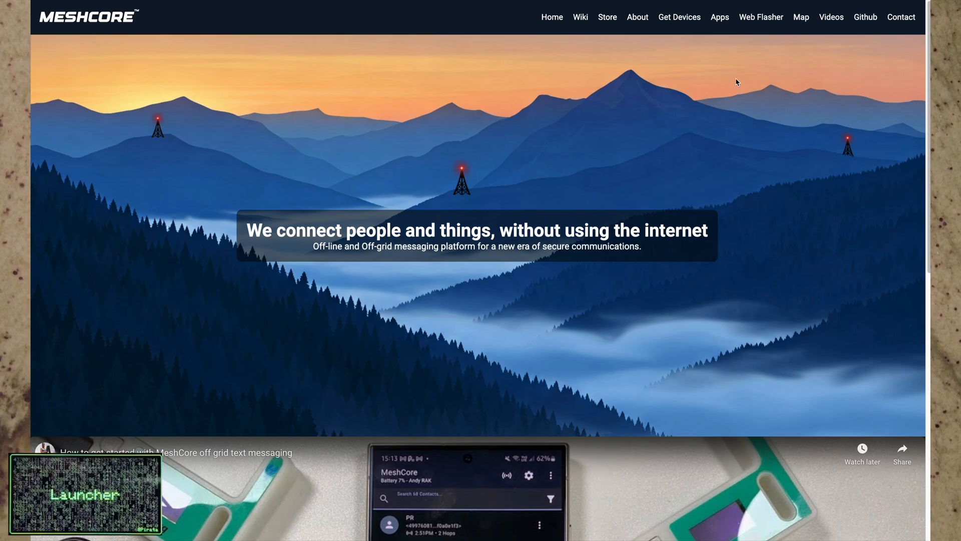
# Step: Go to Web Flasher from the MeshCore homepage navigation bar
pyautogui.click(761, 16)
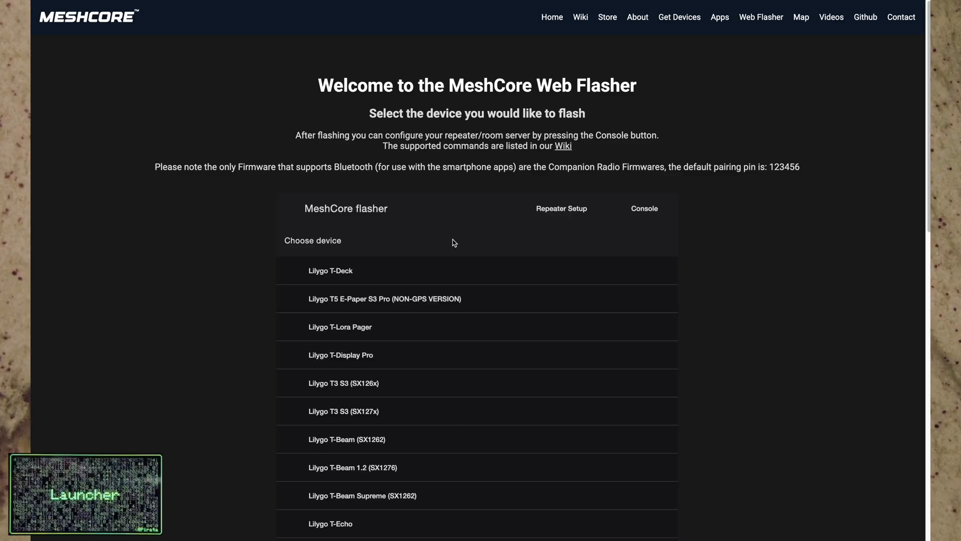
# Step: Choose Lilygo T-Deck with Client GUI (data on SD card) and list its download files
pyautogui.click(330, 270)
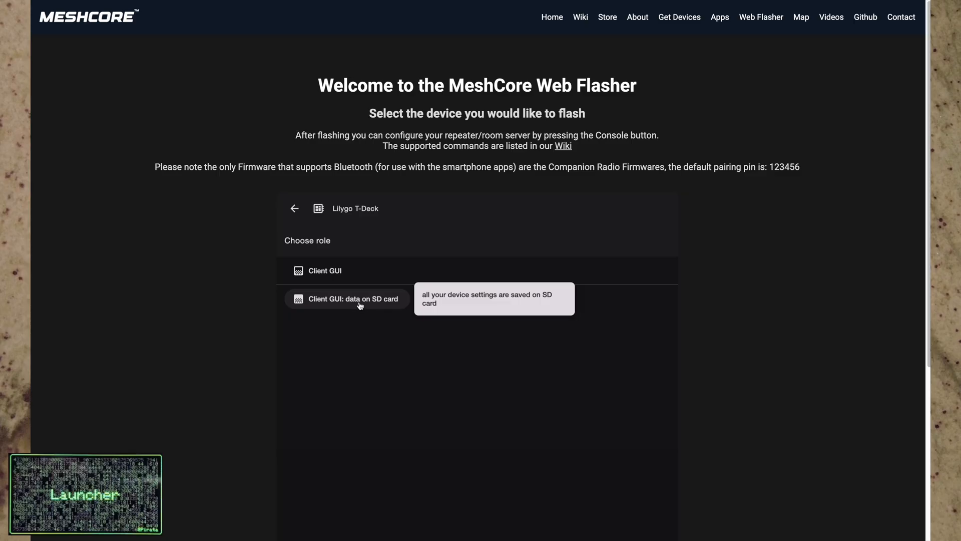
pyautogui.click(355, 299)
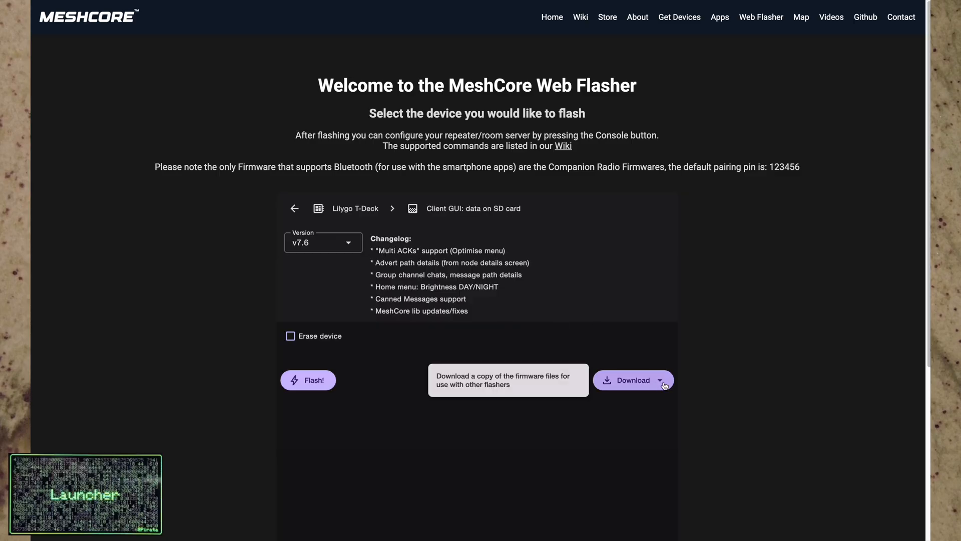
pyautogui.click(660, 380)
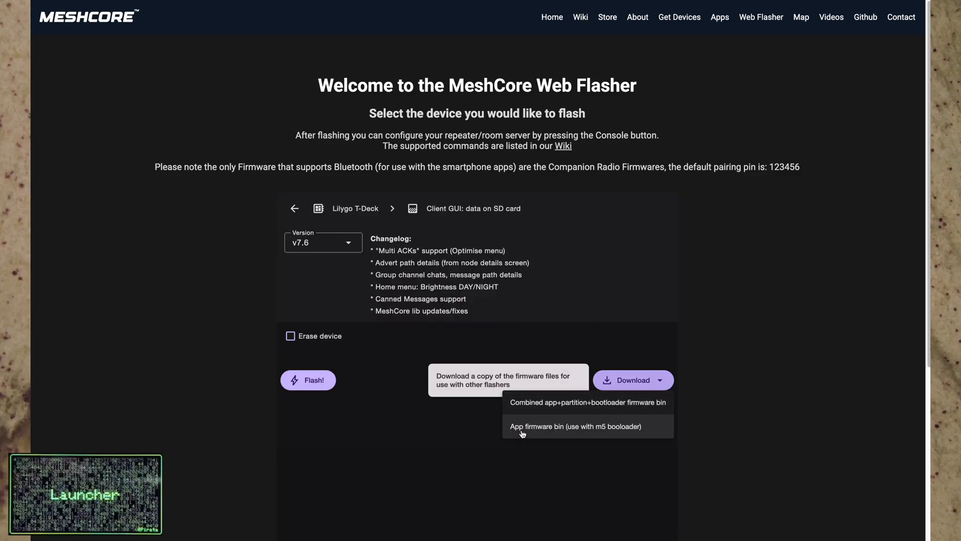
pyautogui.moveTo(571, 434)
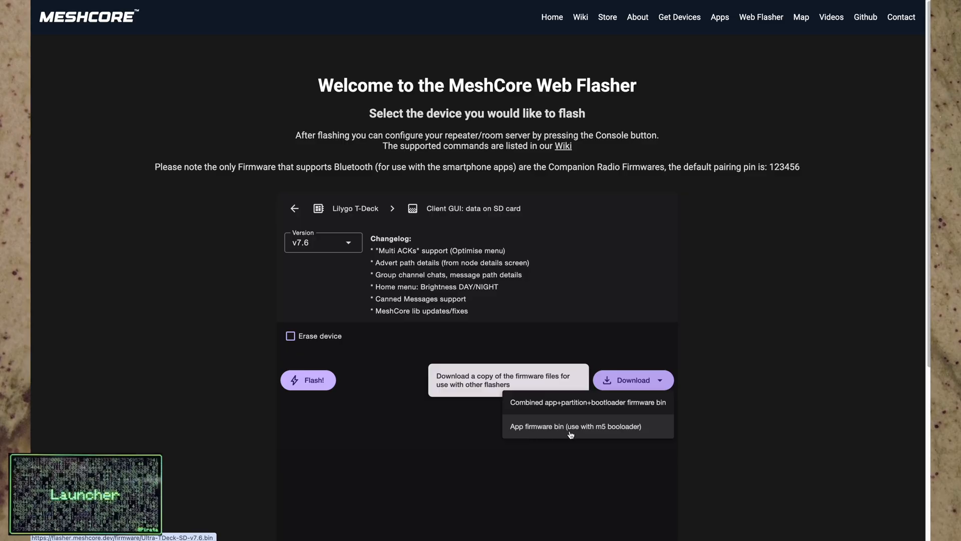
pyautogui.moveTo(644, 429)
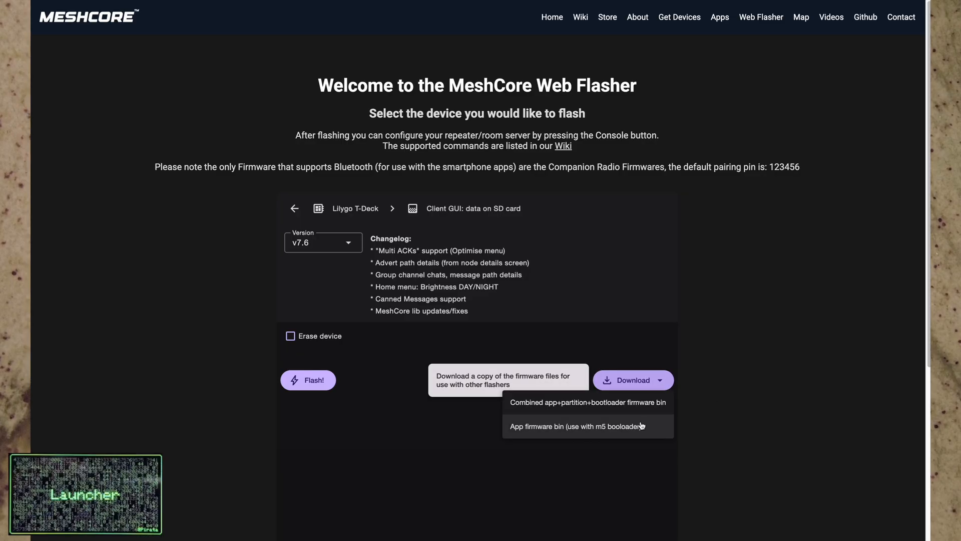
pyautogui.moveTo(721, 372)
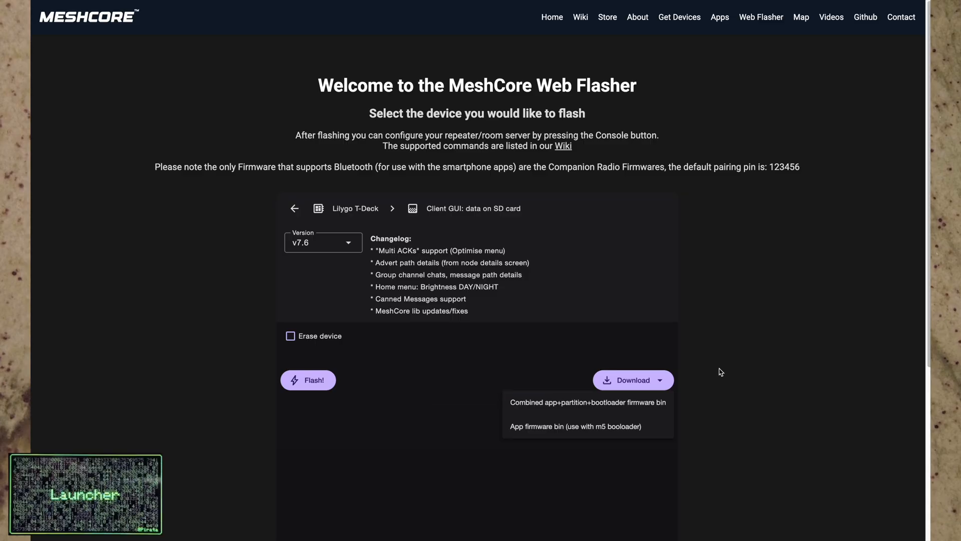
pyautogui.moveTo(574, 161)
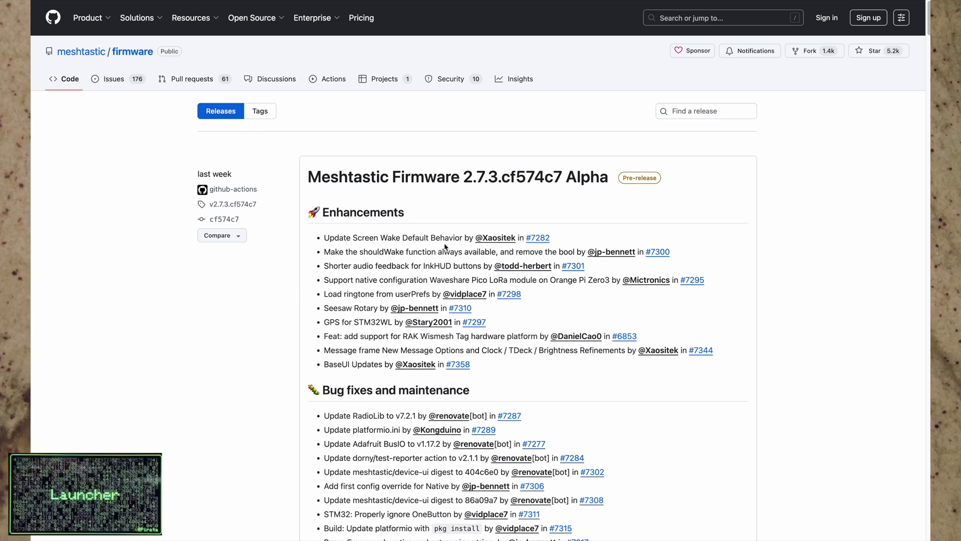
# Step: Scroll the Meshtastic releases page down to the 2.6.11.60ec05e Beta release assets
pyautogui.scroll(-3)
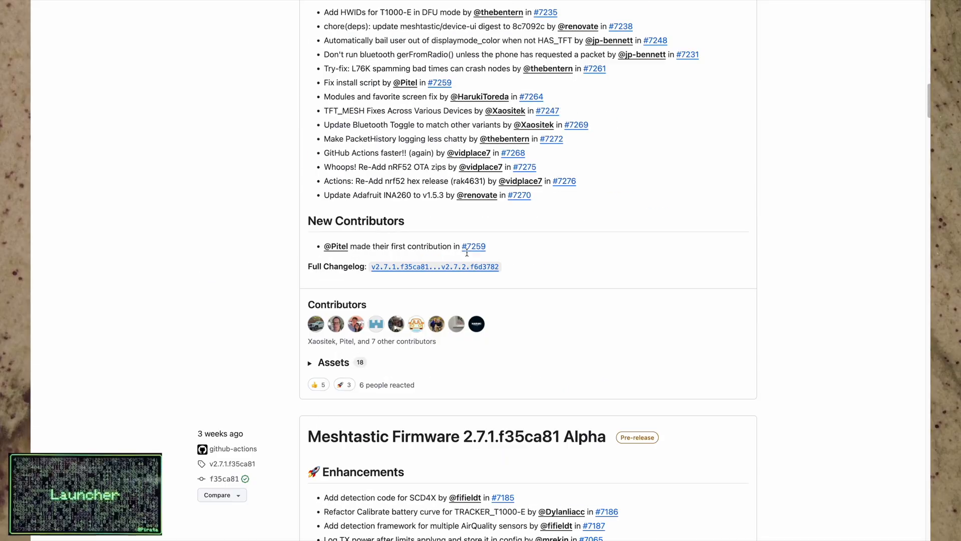
pyautogui.scroll(-3)
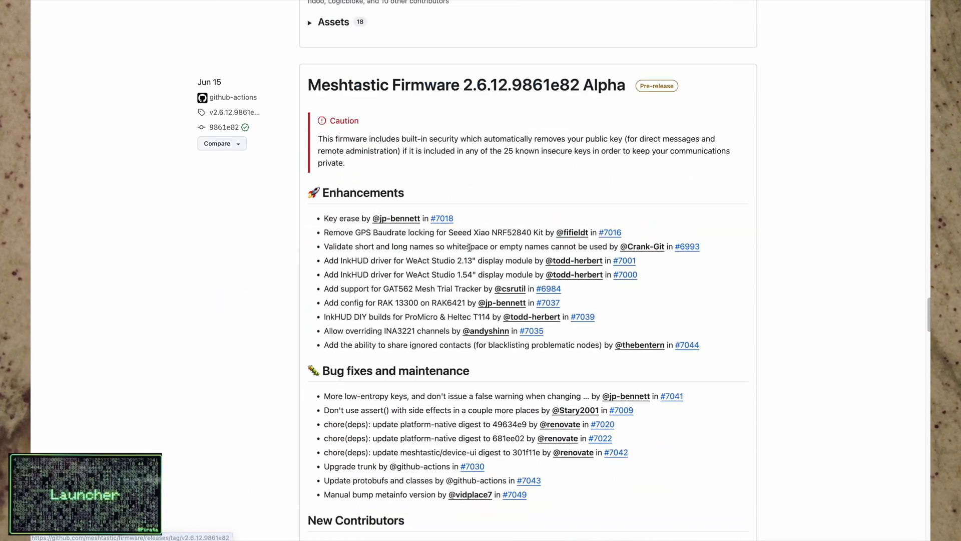
pyautogui.scroll(-3)
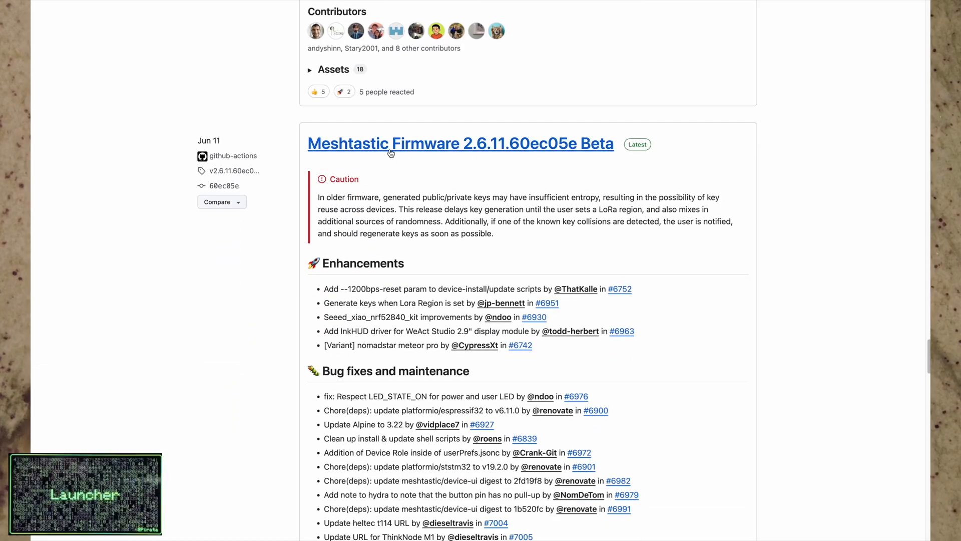
pyautogui.moveTo(496, 159)
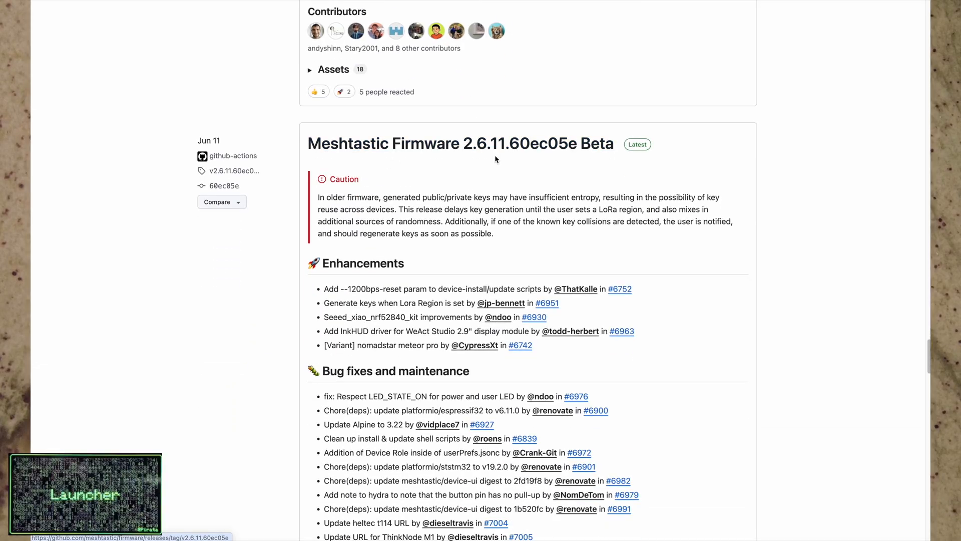
pyautogui.moveTo(443, 183)
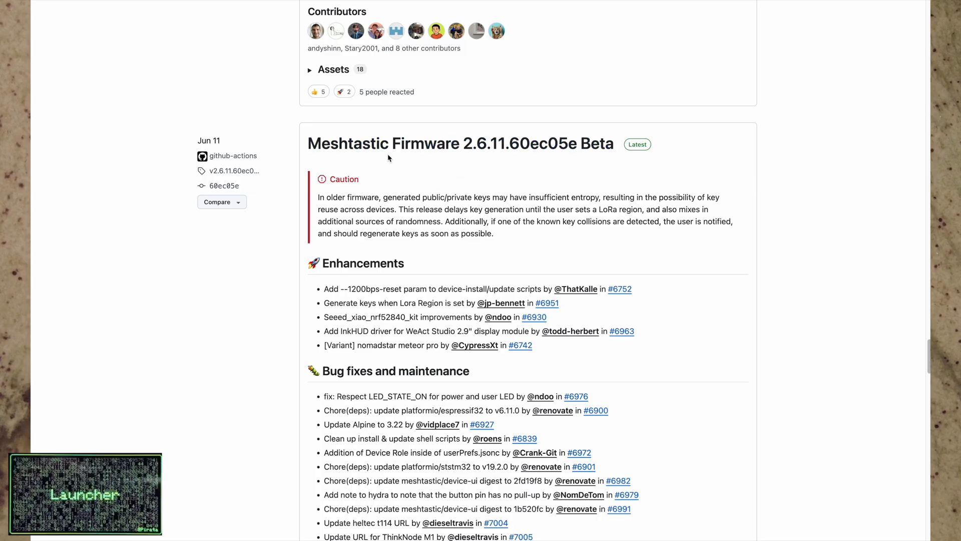
pyautogui.moveTo(466, 144)
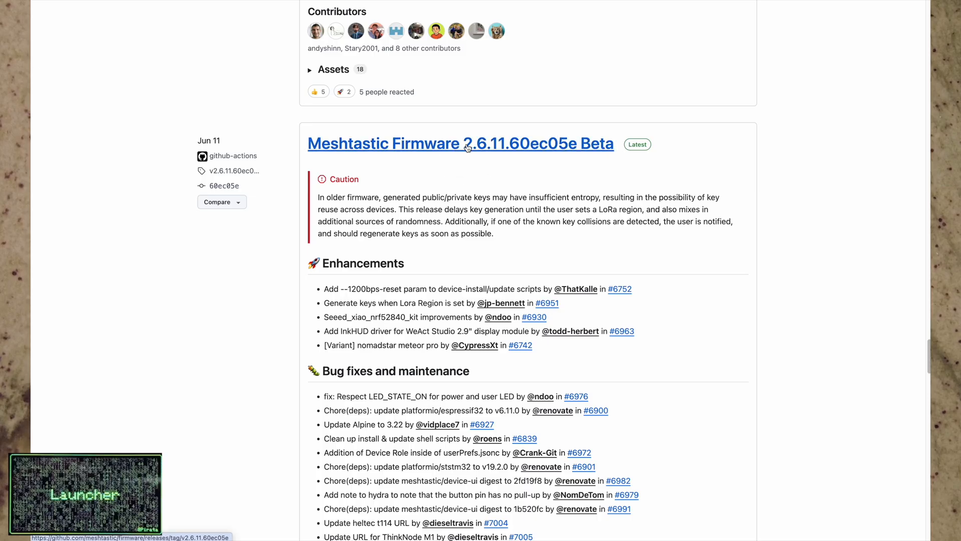
pyautogui.scroll(-3)
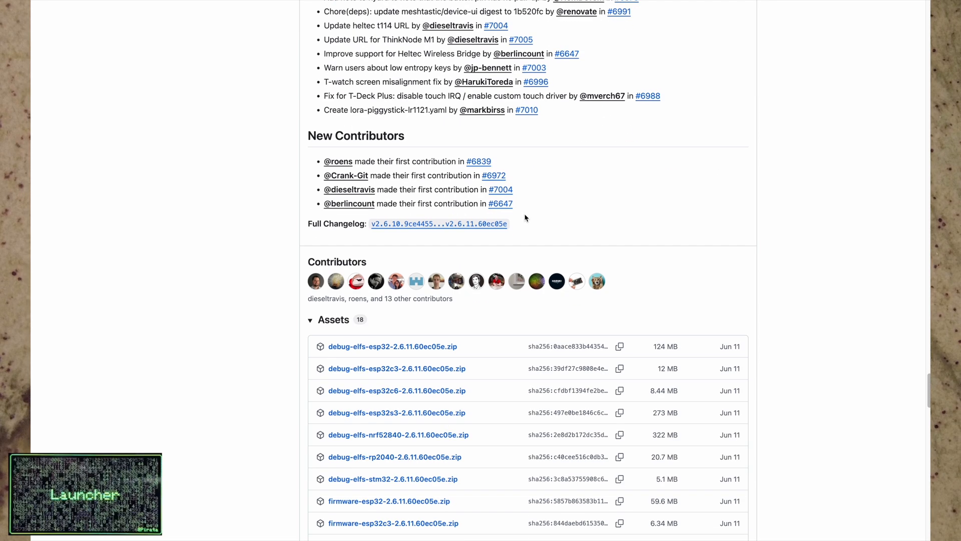
pyautogui.scroll(-3)
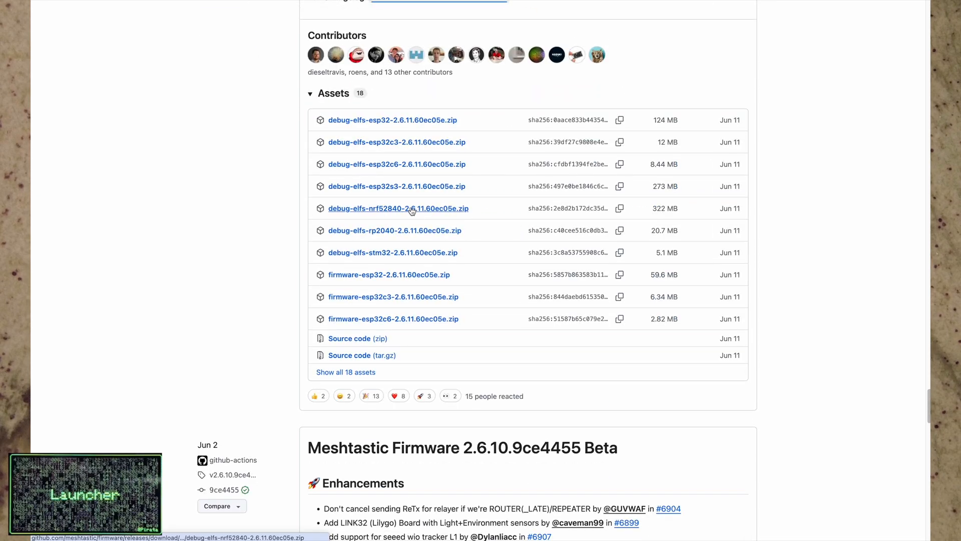
pyautogui.moveTo(396, 252)
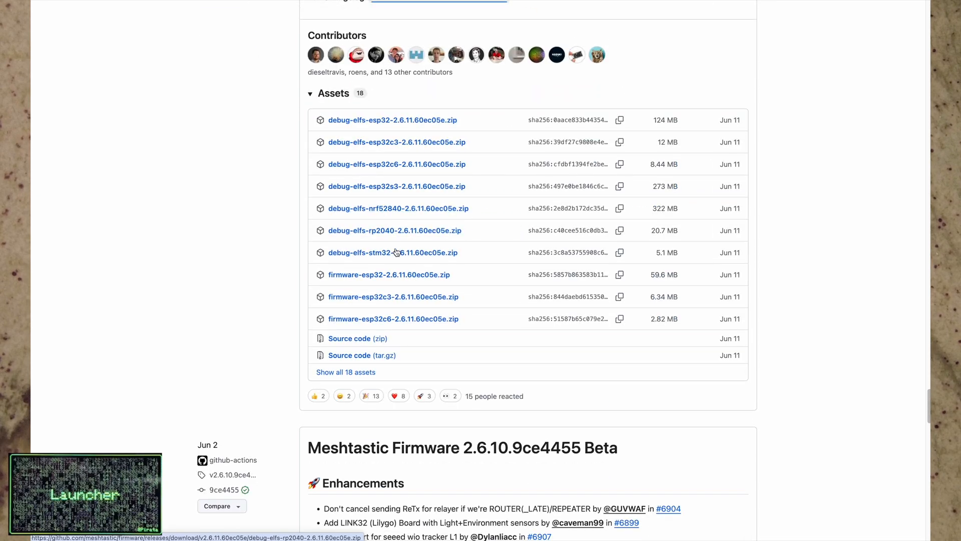
pyautogui.moveTo(398, 269)
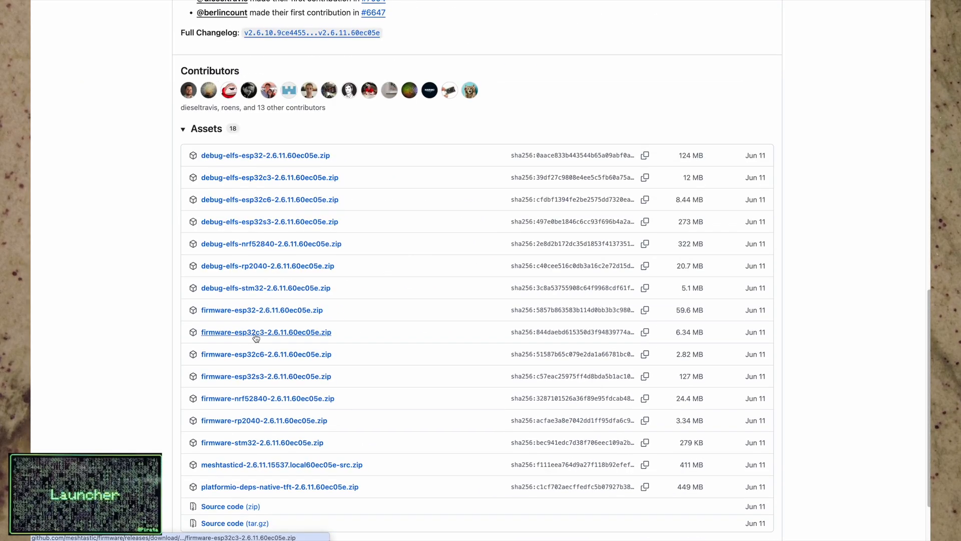
pyautogui.moveTo(266, 376)
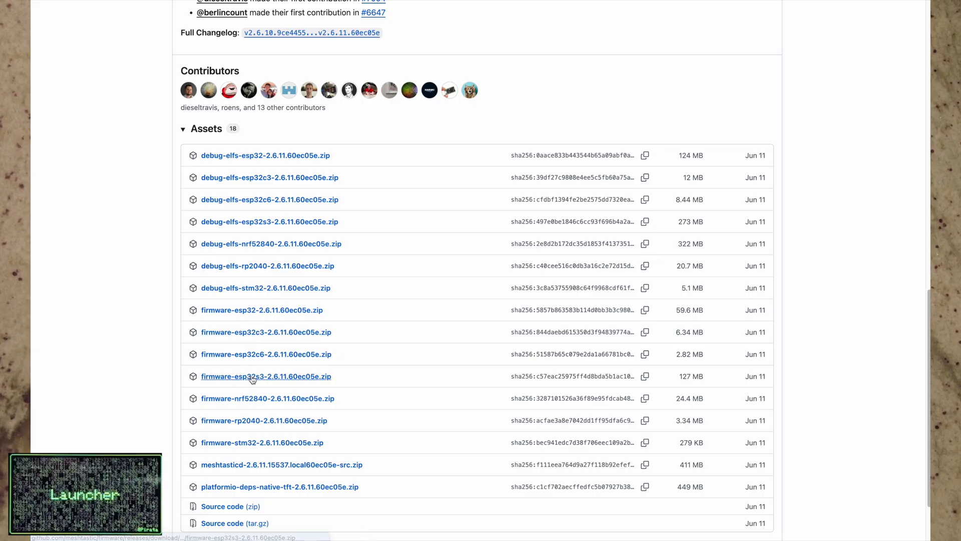
pyautogui.moveTo(241, 383)
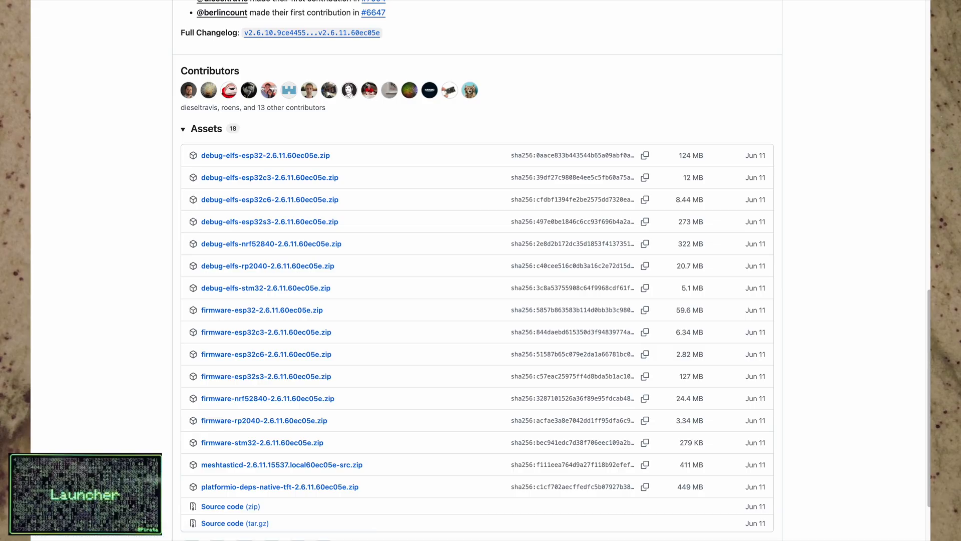
# Step: In Downloads, enter the firmware-esp32s3-2.6.11.60ec05e folder and select firmware-t-deck-tft-2.6.11.60ec05e.bin
pyautogui.click(281, 148)
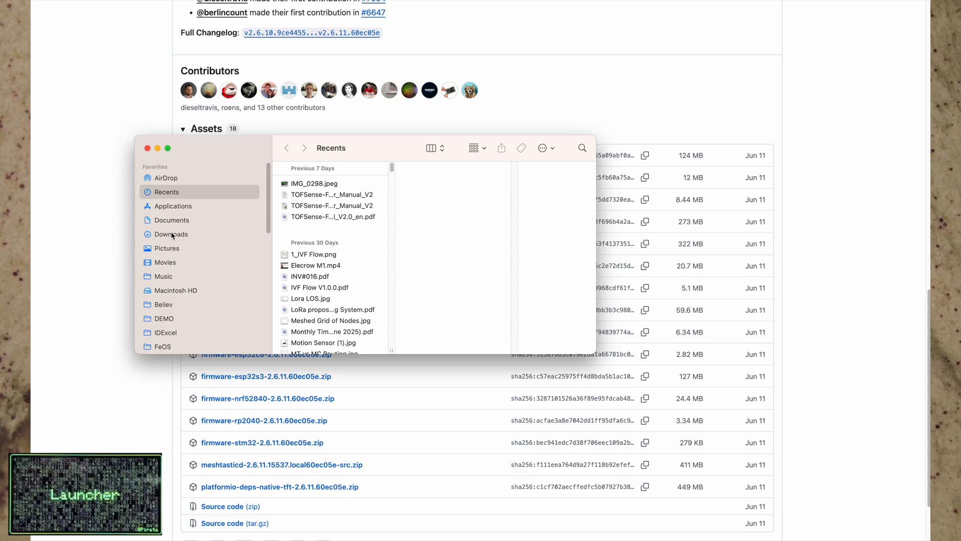
pyautogui.click(173, 234)
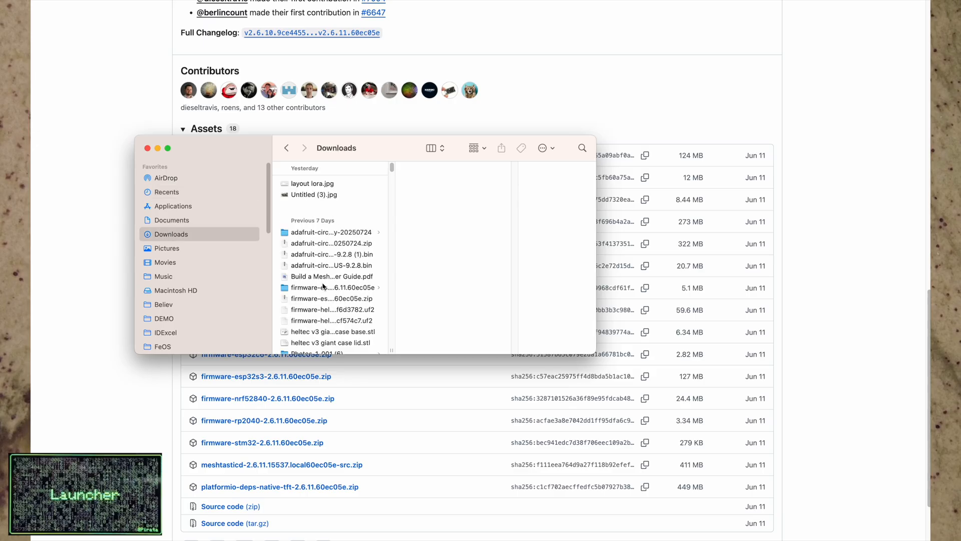
pyautogui.click(330, 287)
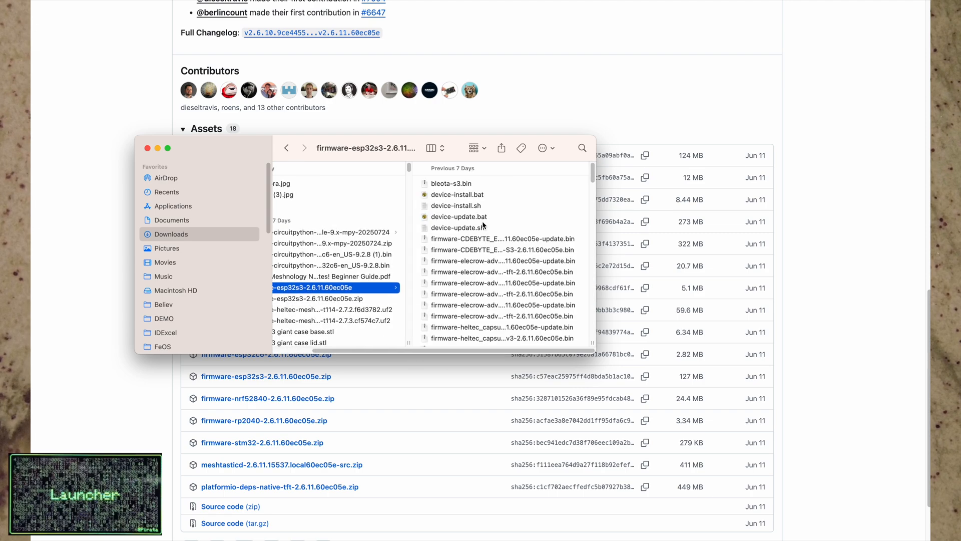
pyautogui.scroll(-3)
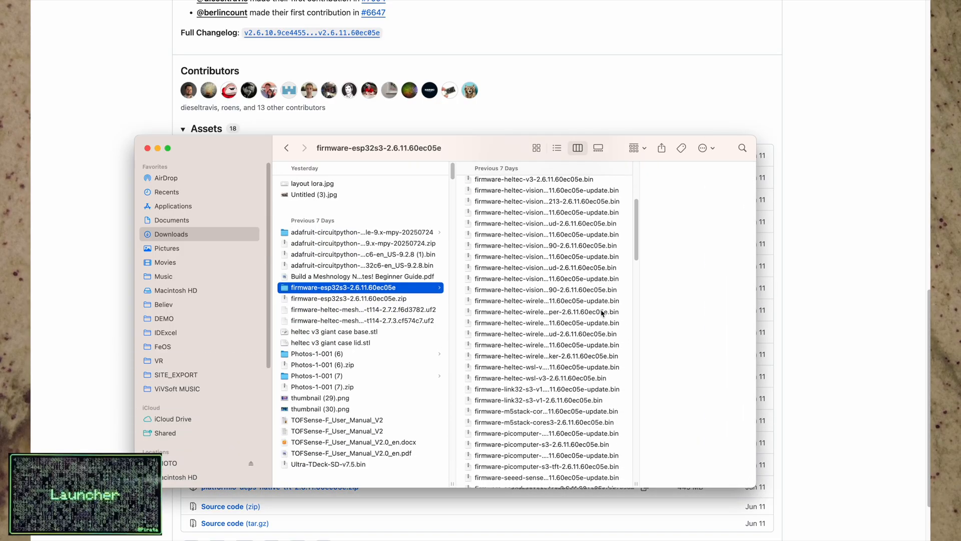
pyautogui.scroll(-3)
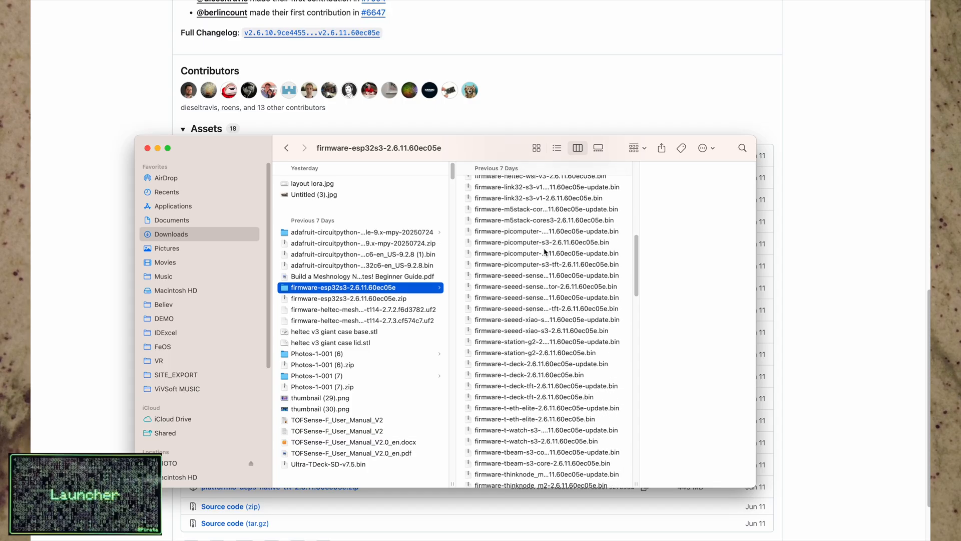
pyautogui.scroll(-3)
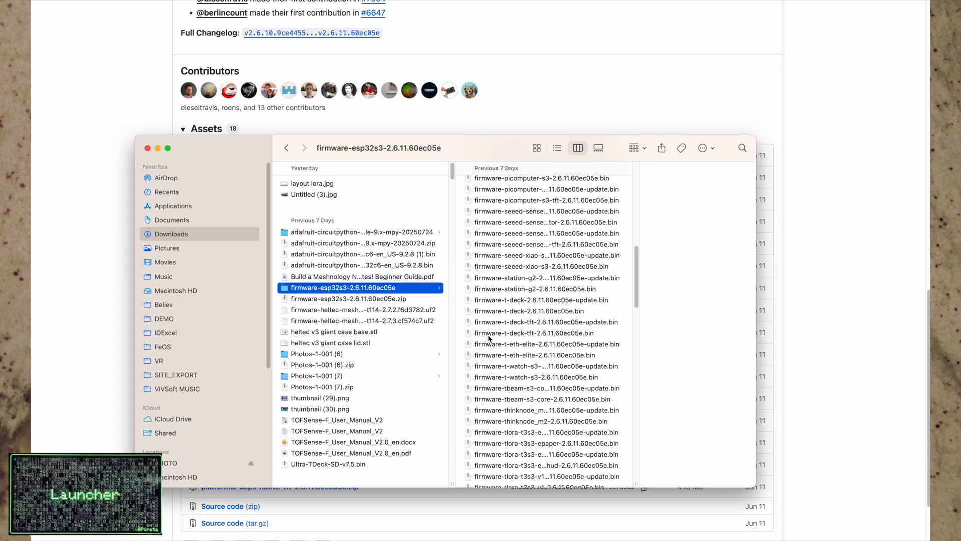
pyautogui.moveTo(532, 338)
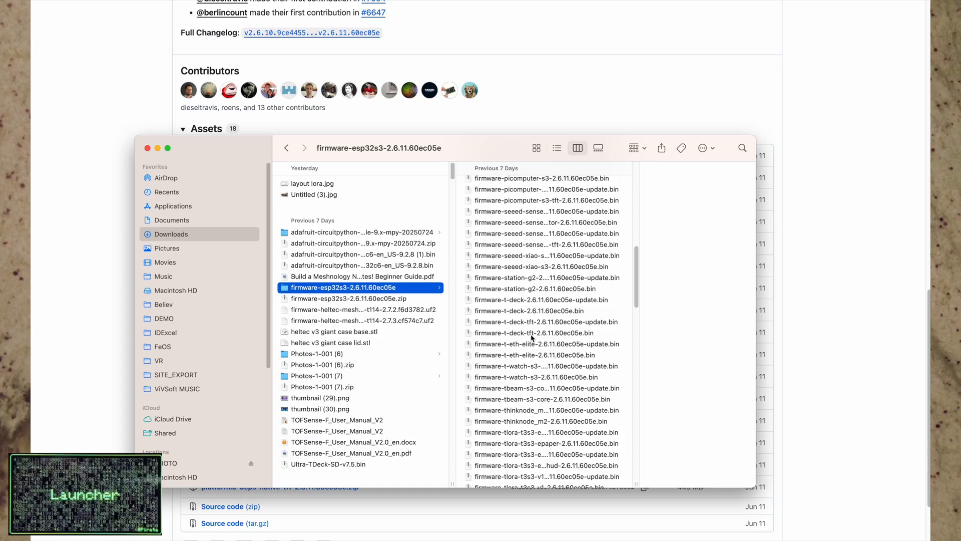
pyautogui.click(540, 332)
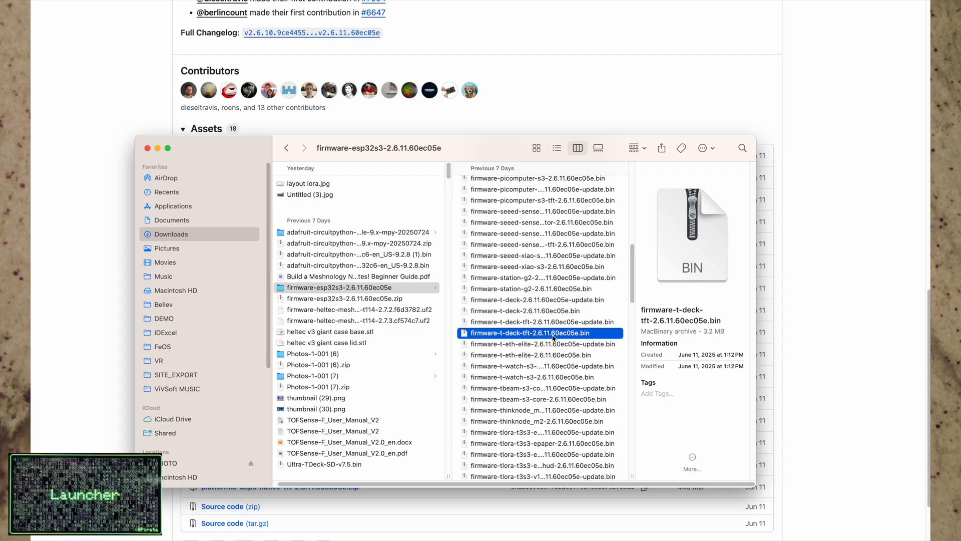
pyautogui.moveTo(552, 338)
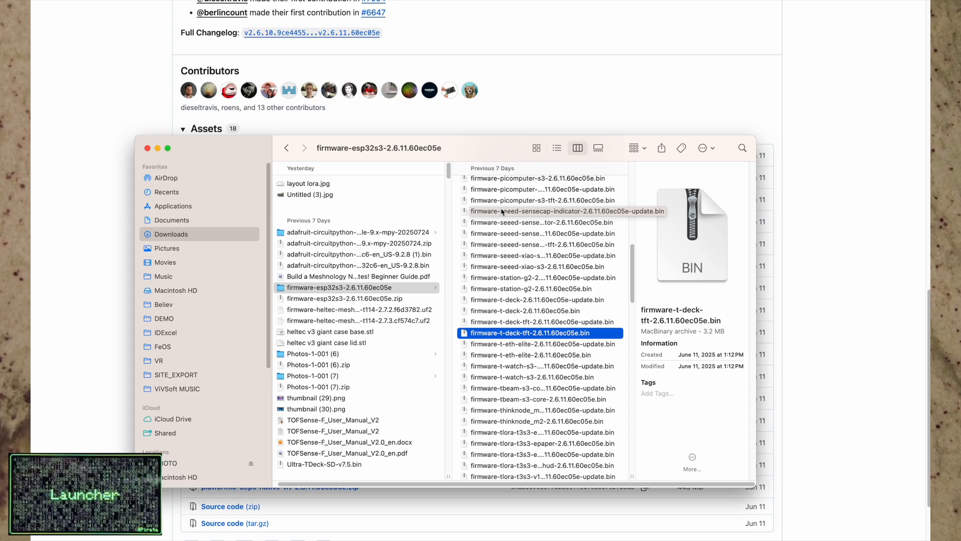
pyautogui.moveTo(339, 129)
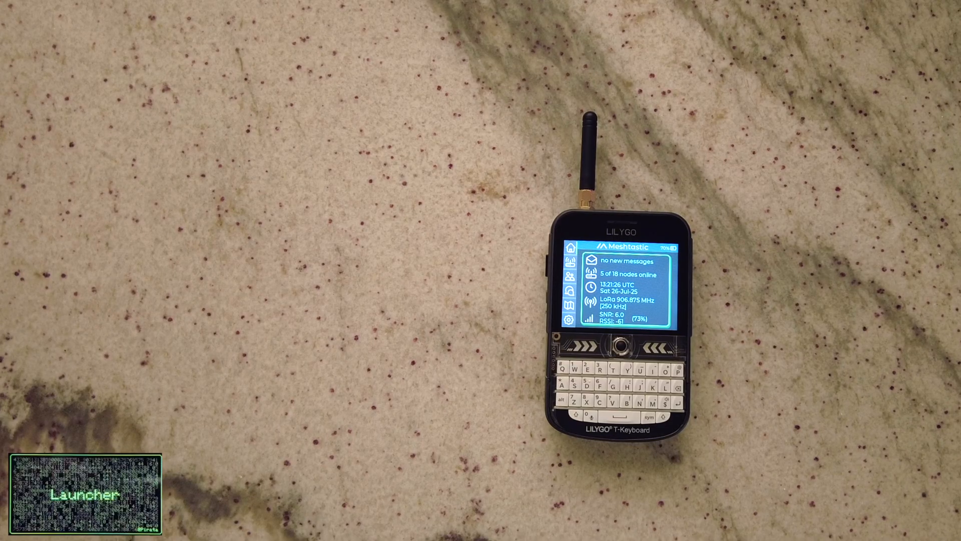
pyautogui.click(688, 470)
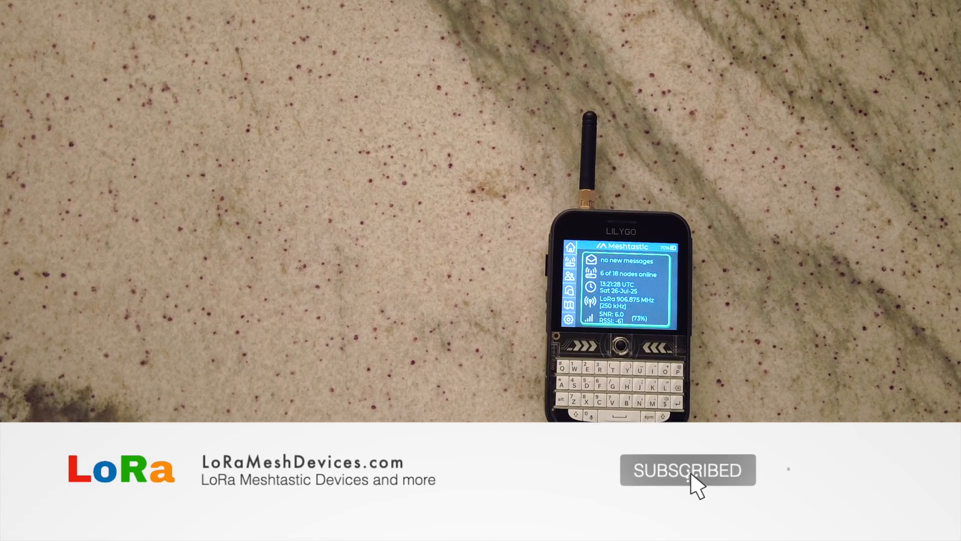